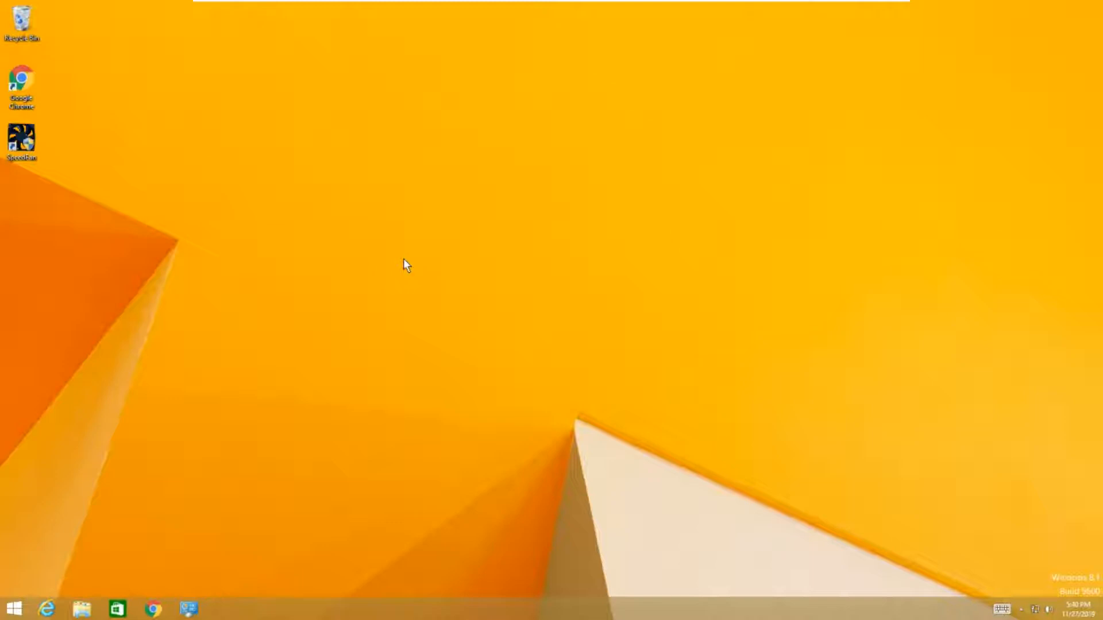
# Step: Trigger the High Contrast prompt with Alt+Shift+Print Screen and move it toward the screen centre
pyautogui.press('alt')
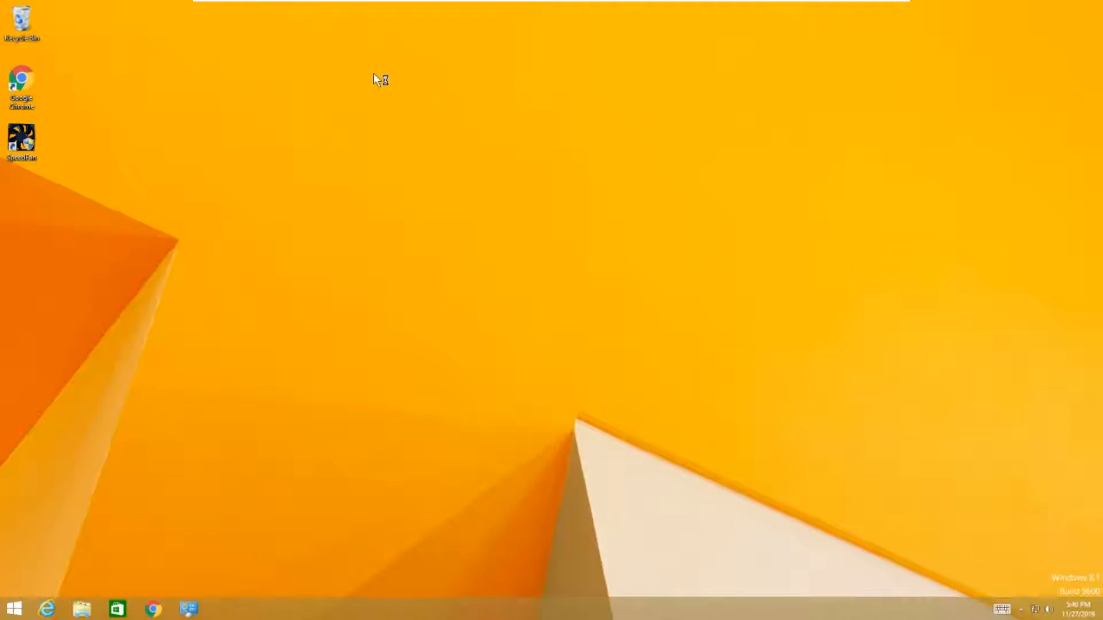
pyautogui.moveTo(441, 117)
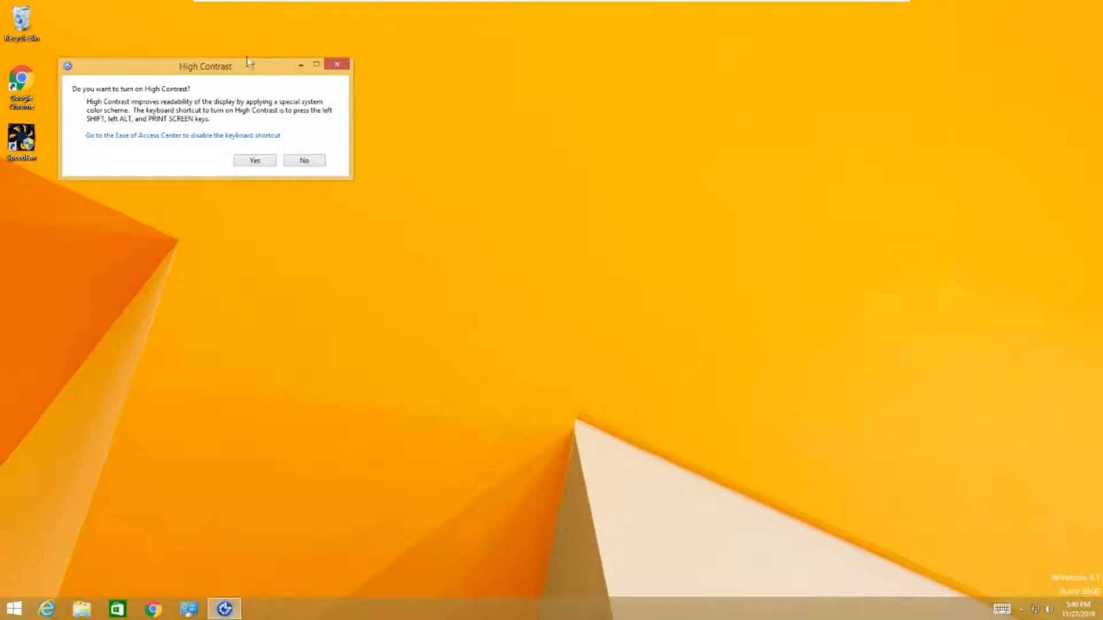
pyautogui.moveTo(205, 67); pyautogui.dragTo(371, 153)
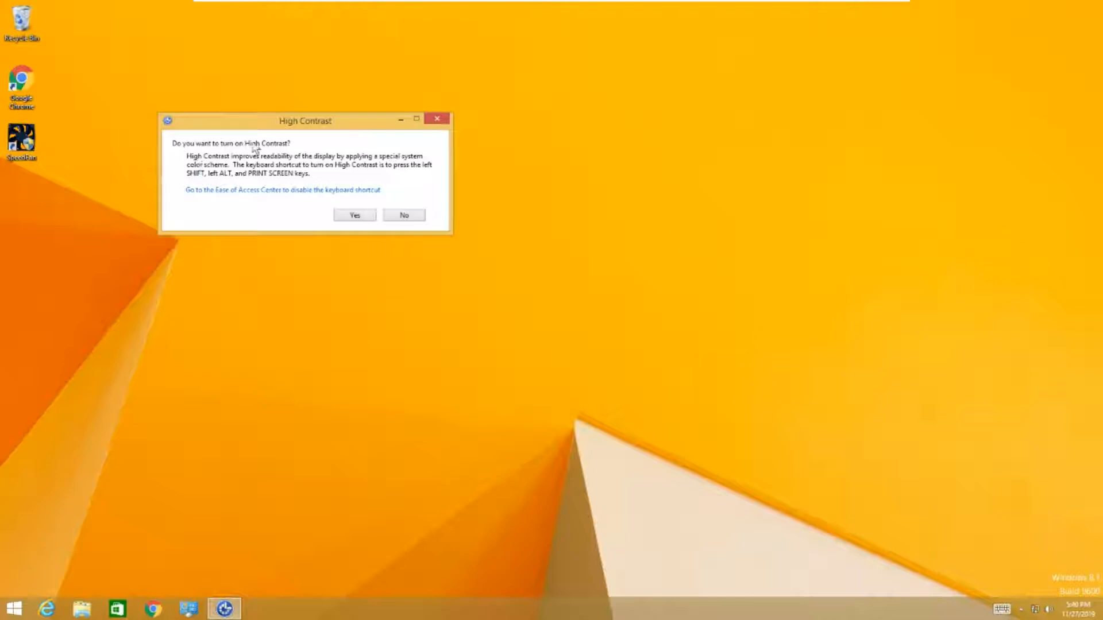
pyautogui.moveTo(320, 136)
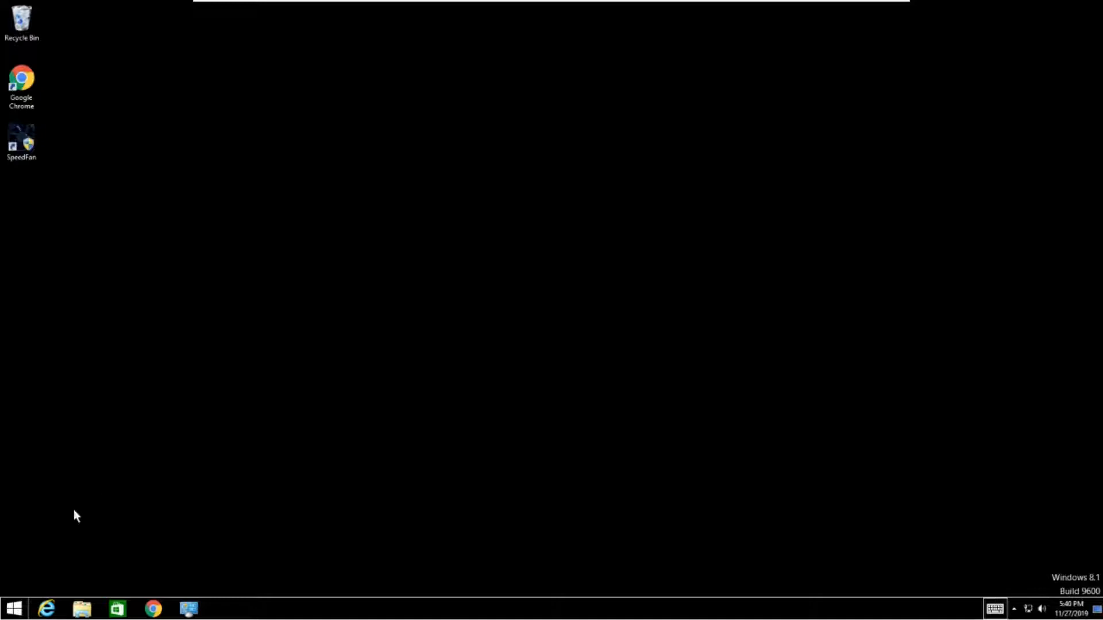
pyautogui.moveTo(424, 291)
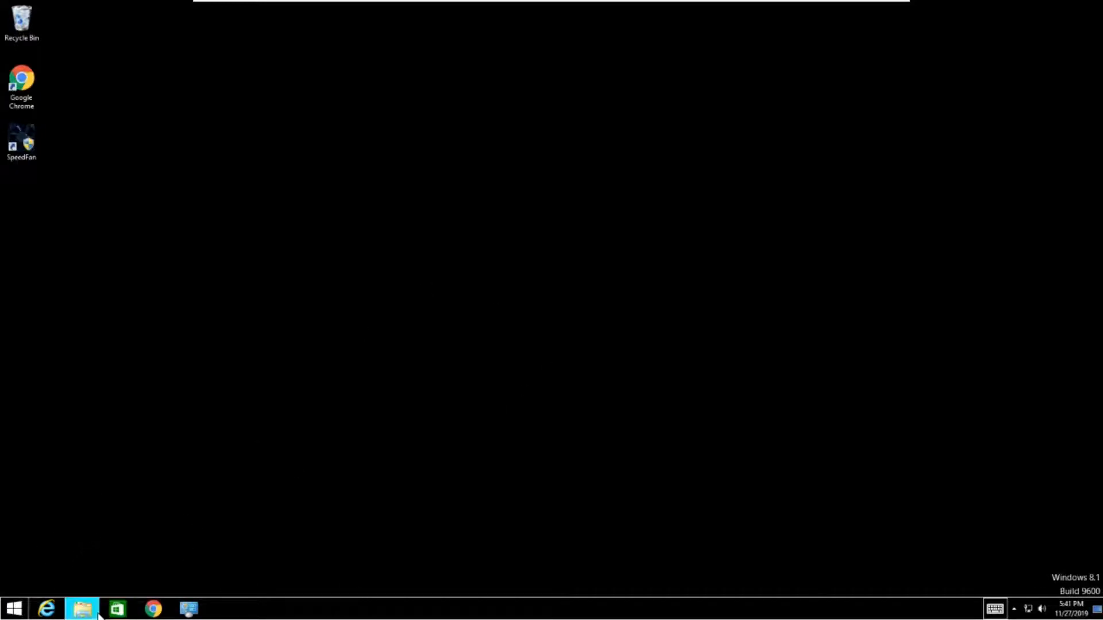
pyautogui.moveTo(378, 450)
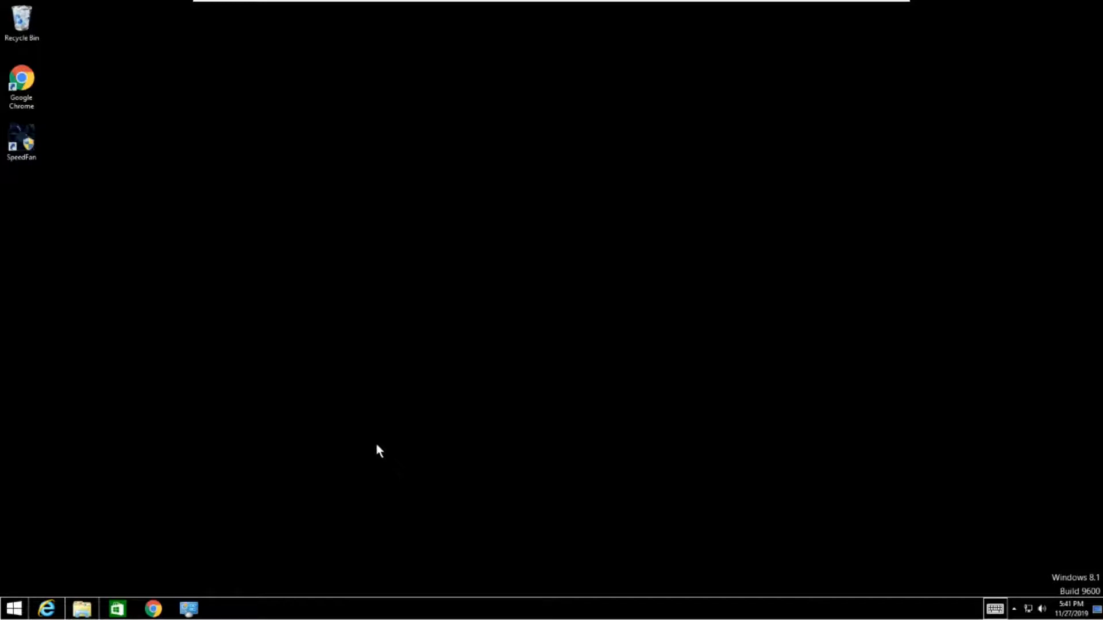
pyautogui.click(81, 609)
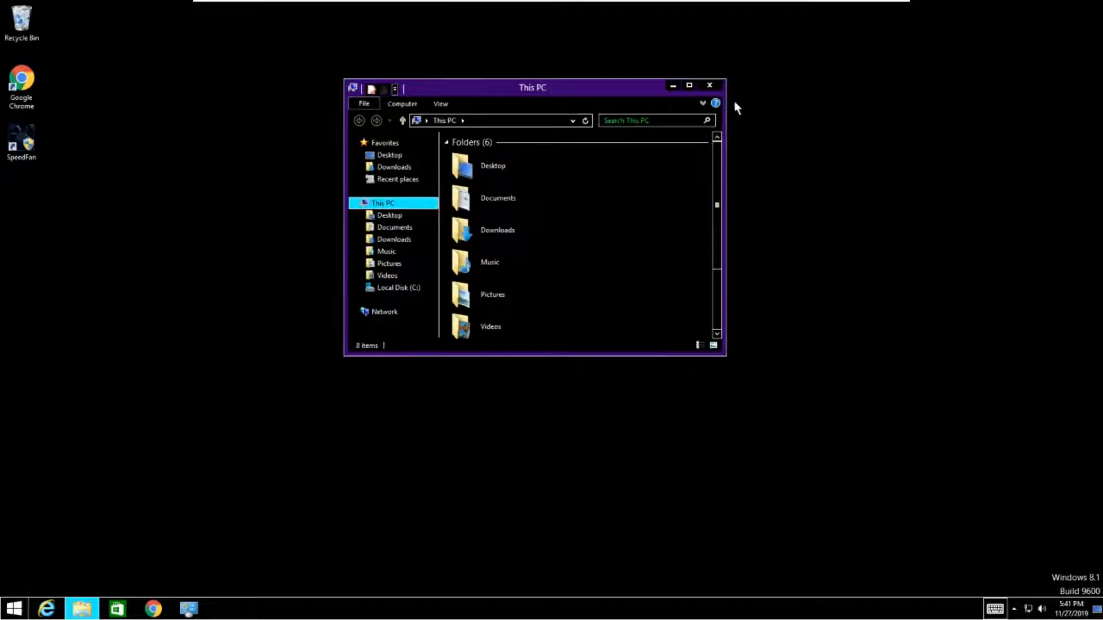
pyautogui.click(709, 85)
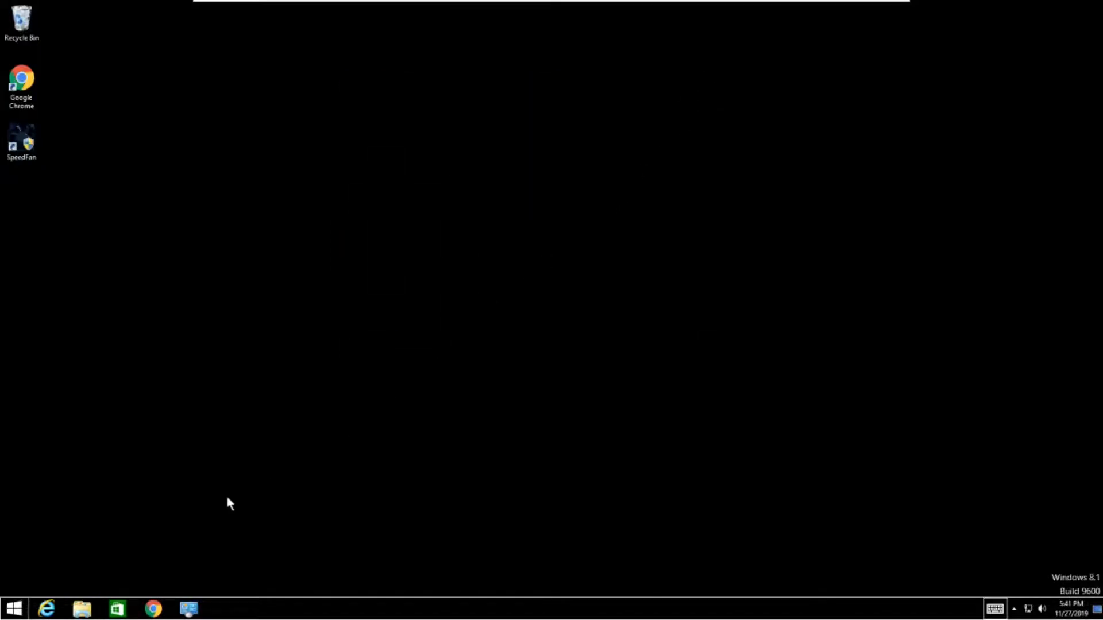
pyautogui.click(13, 608)
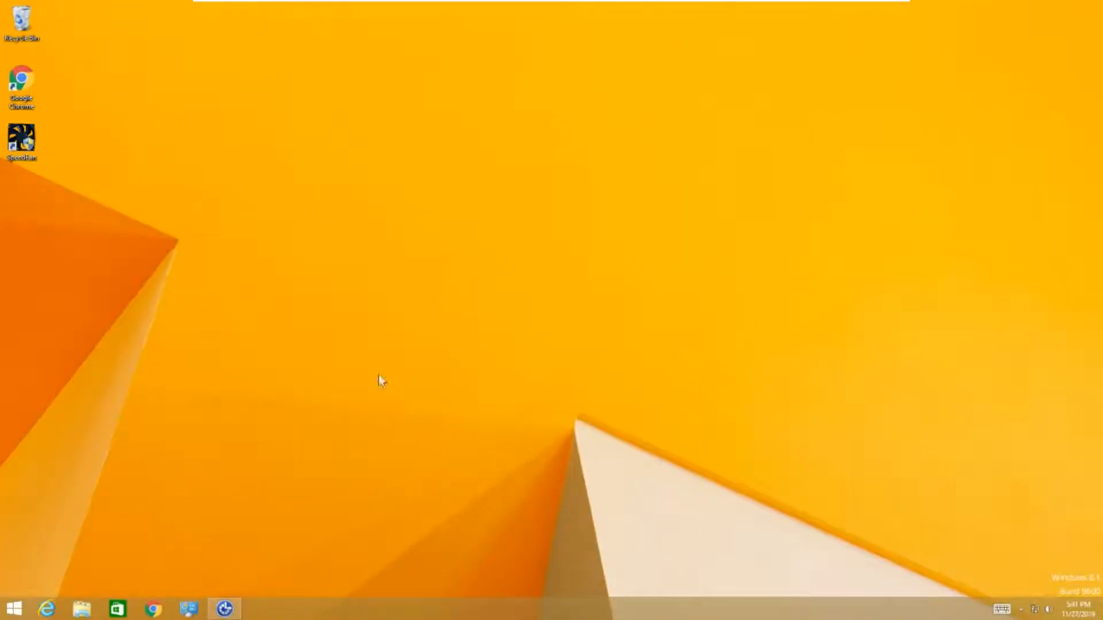
pyautogui.moveTo(166, 537)
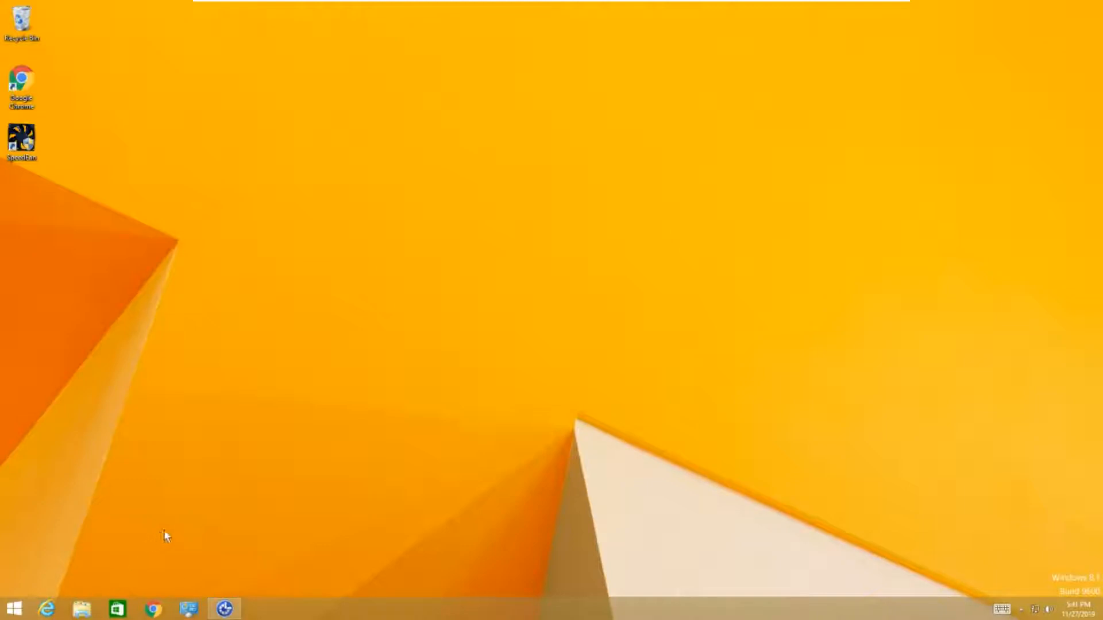
pyautogui.moveTo(340, 337)
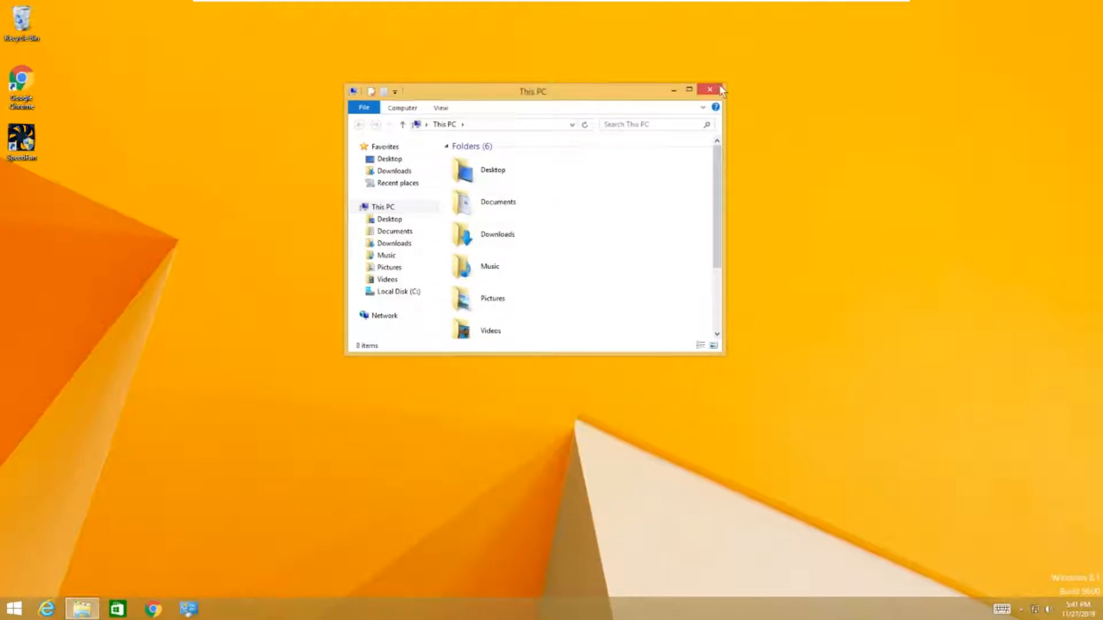
# Step: Close the This PC window after checking it shows normal colours
pyautogui.click(709, 91)
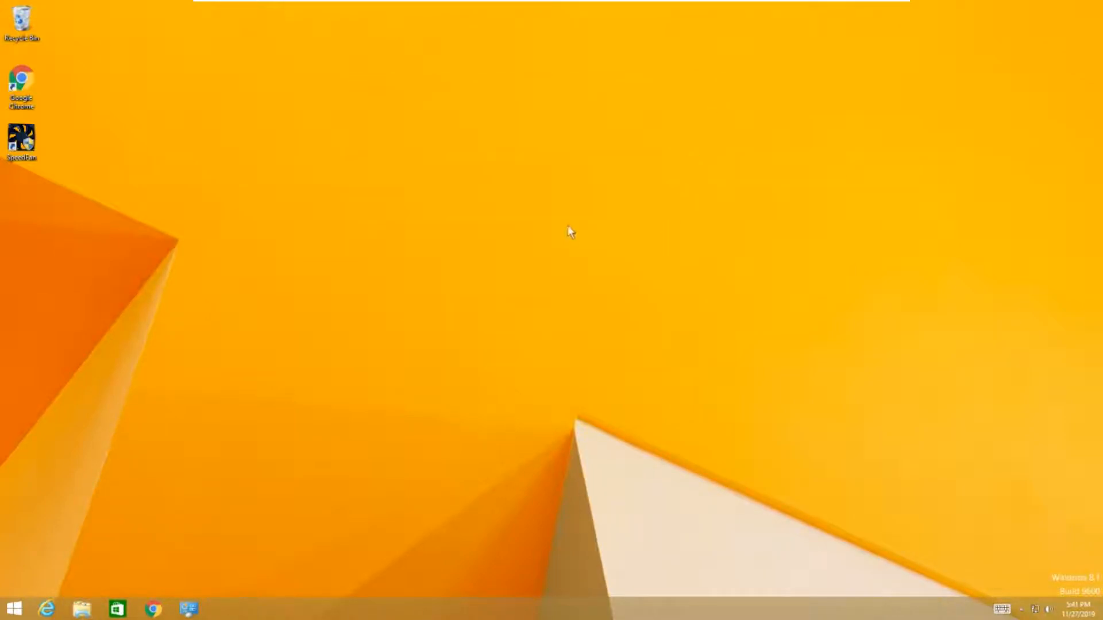
pyautogui.moveTo(578, 202)
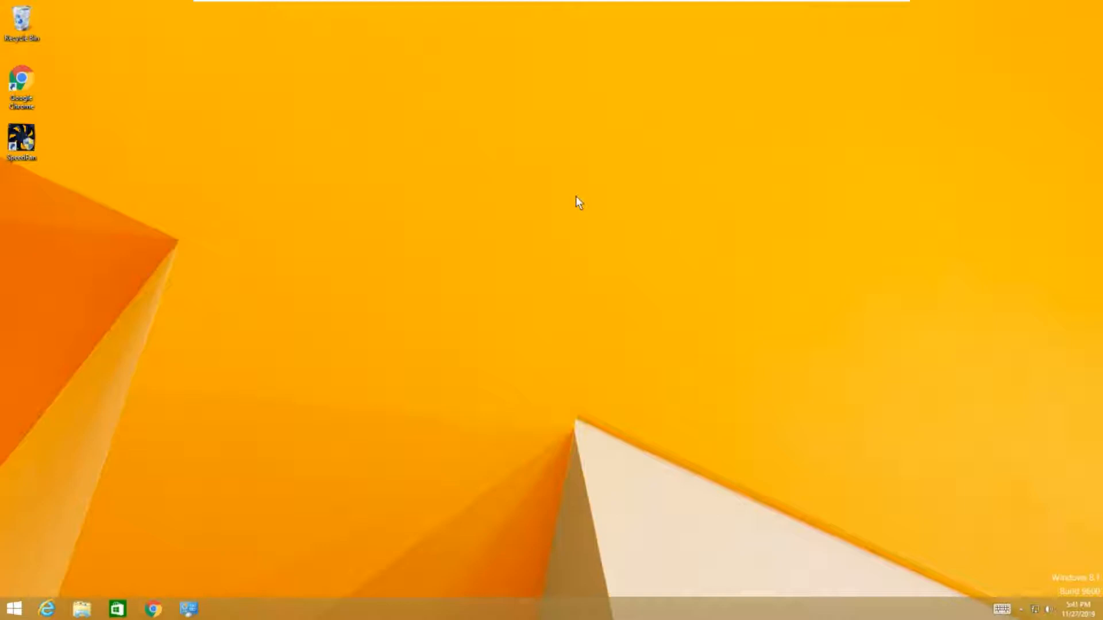
# Step: Search the Start screen for high contrast and open the Ease of Access High contrast page
pyautogui.click(13, 609)
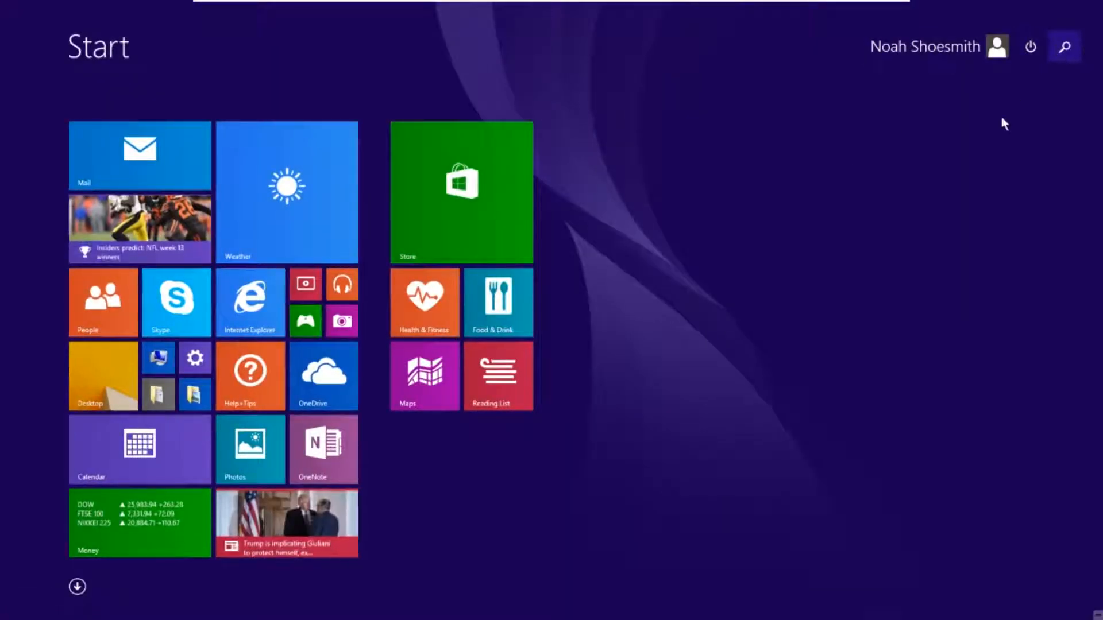
pyautogui.click(1064, 46)
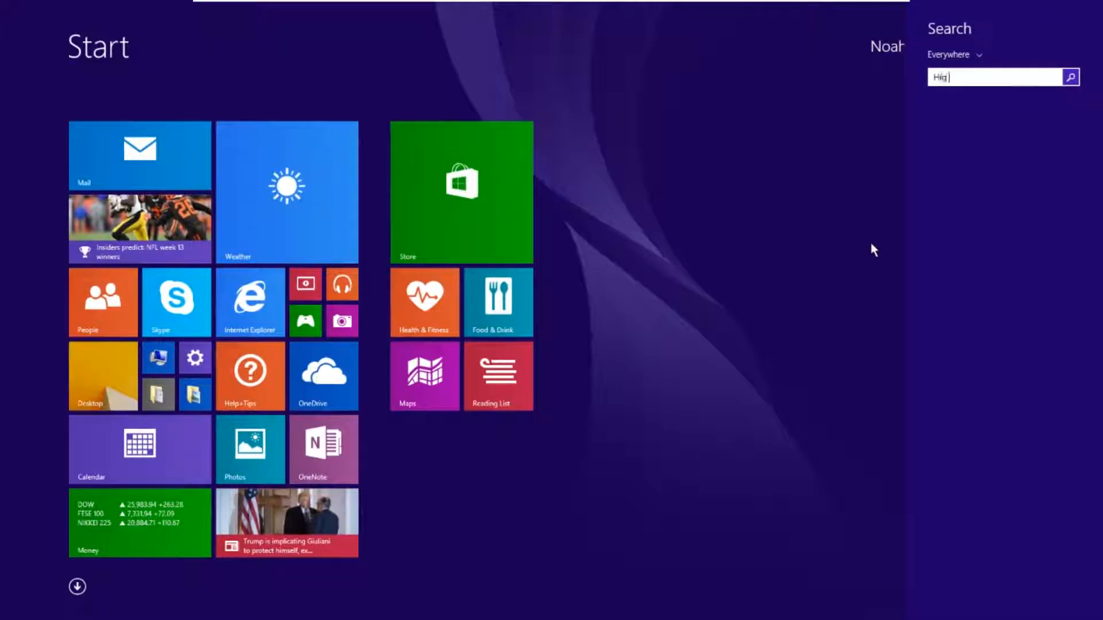
pyautogui.write('Contars')
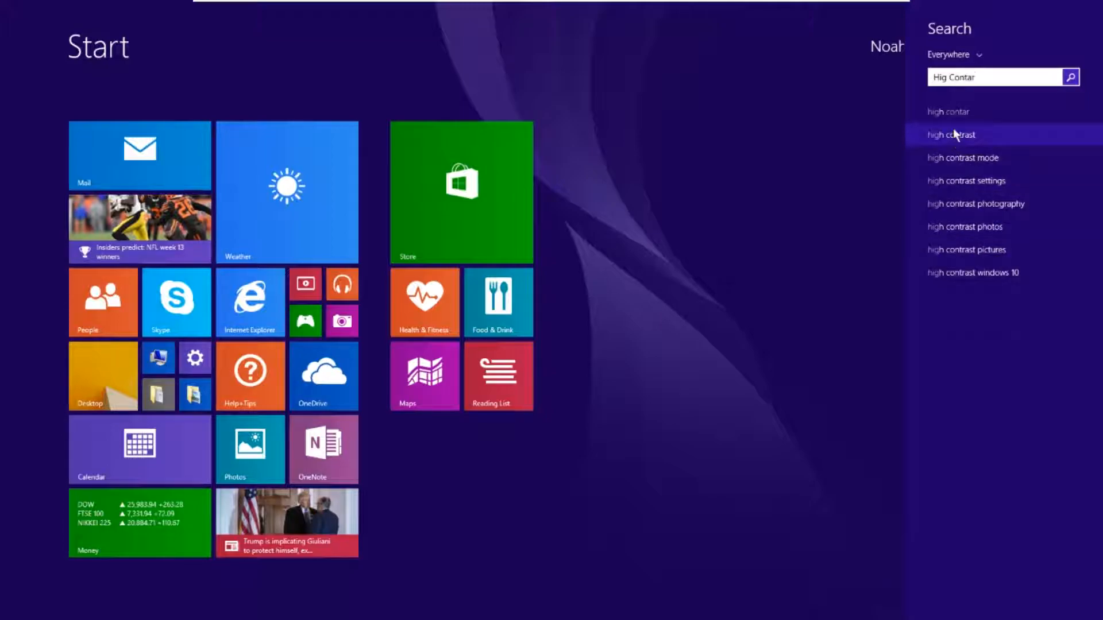
pyautogui.click(954, 134)
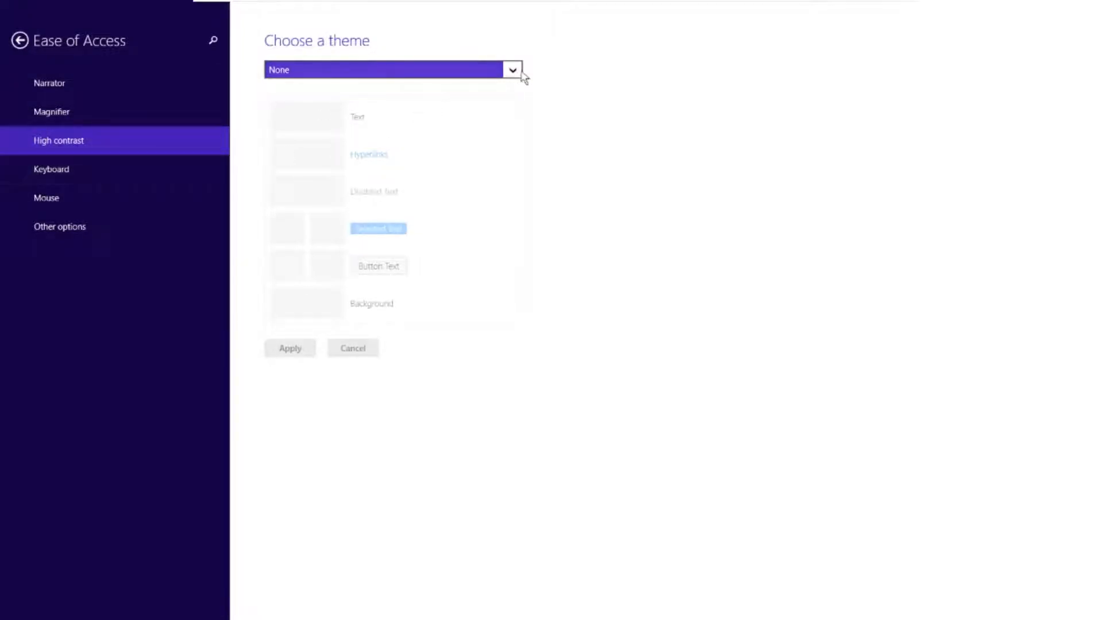
# Step: Choose the High Contrast #1 theme and apply it so the desktop turns black
pyautogui.click(512, 70)
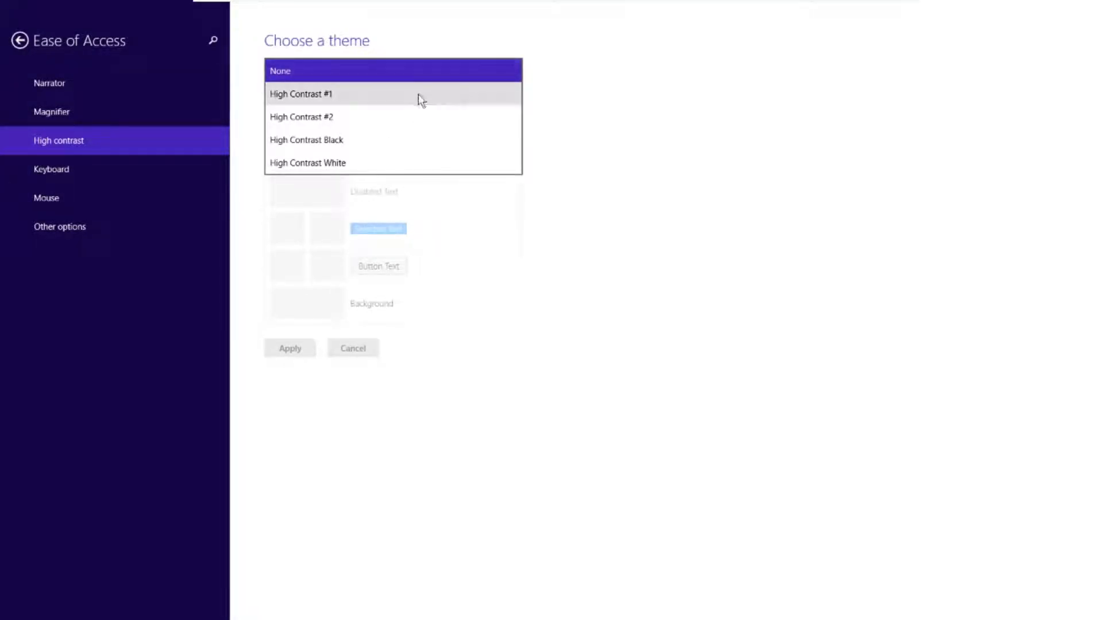
pyautogui.moveTo(348, 102)
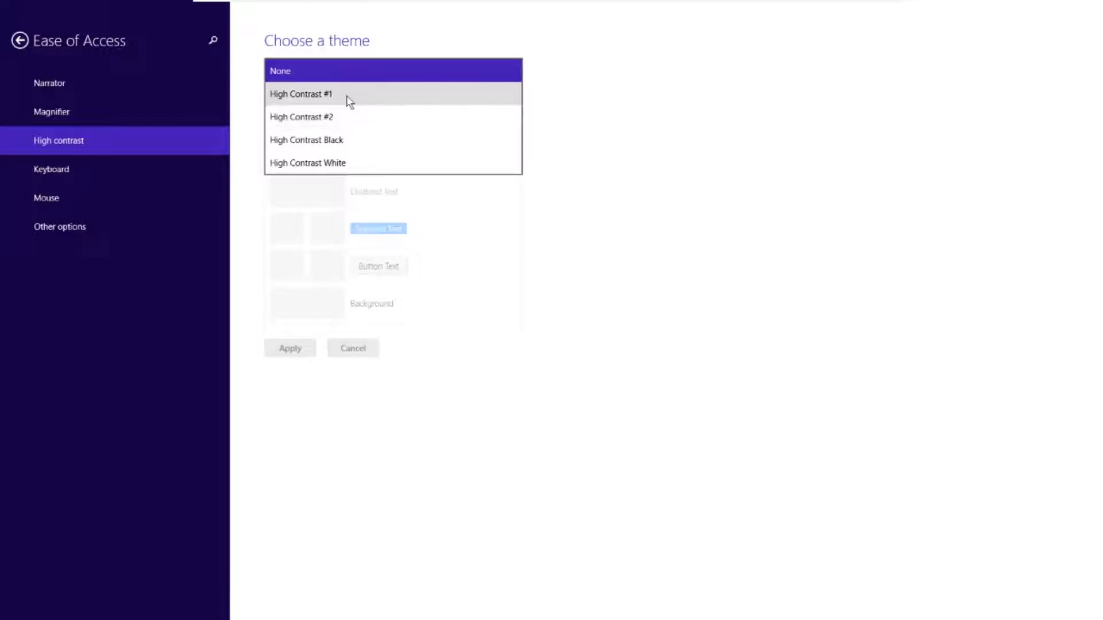
pyautogui.click(300, 93)
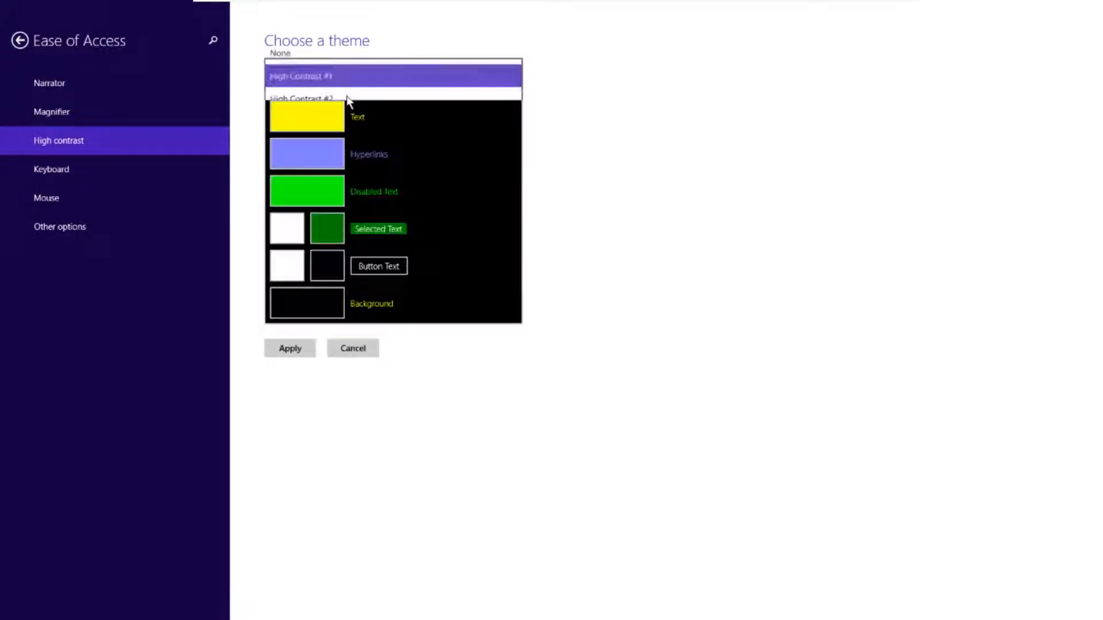
pyautogui.click(298, 76)
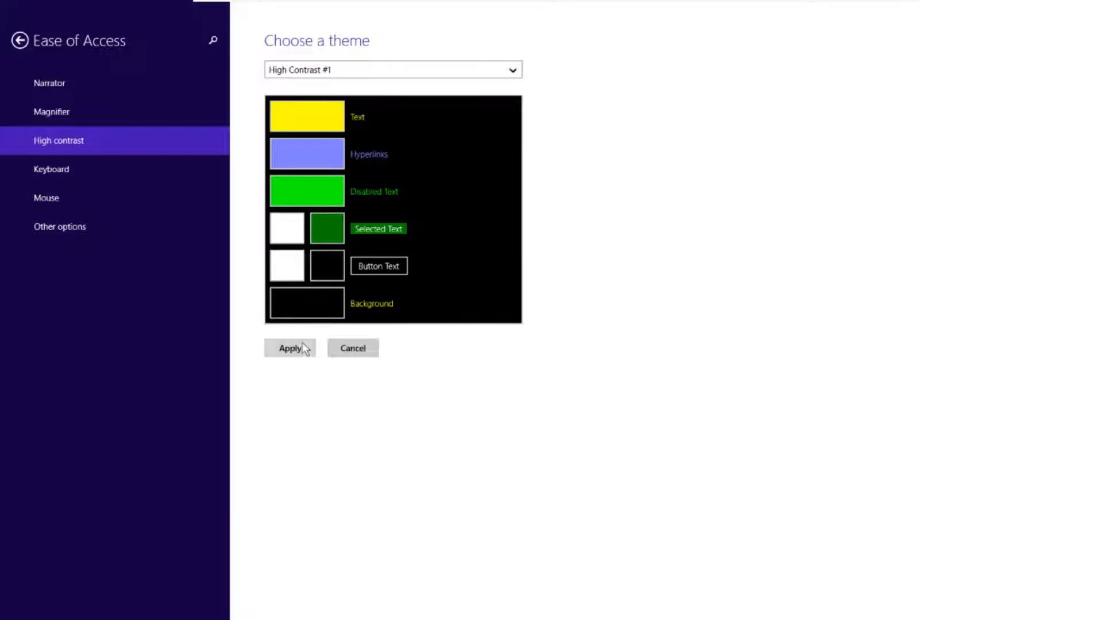
pyautogui.click(289, 348)
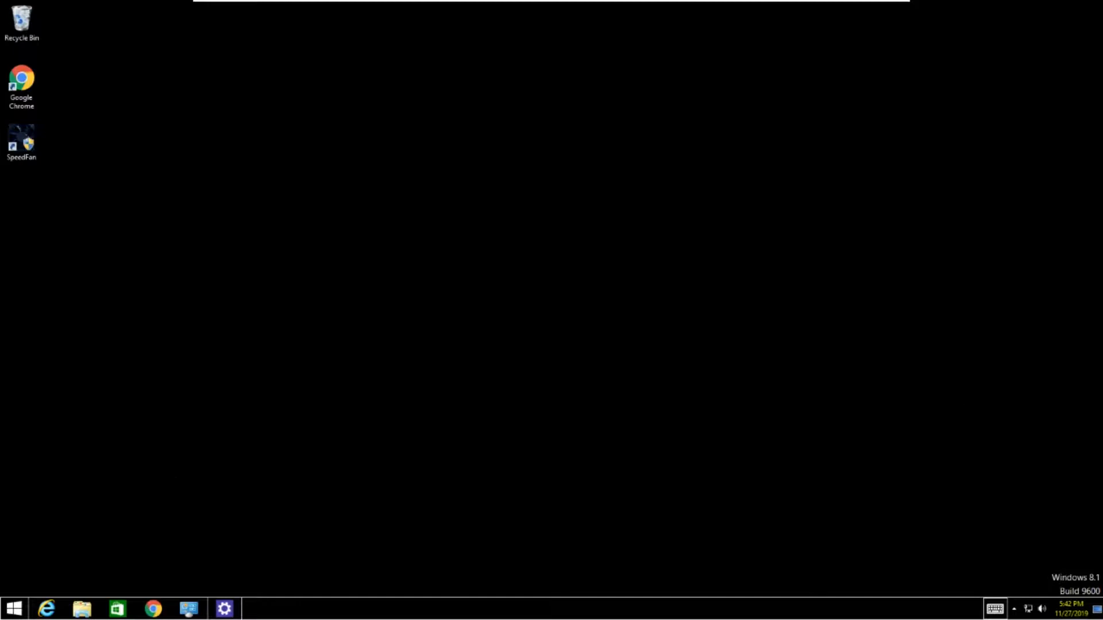
pyautogui.moveTo(259, 594)
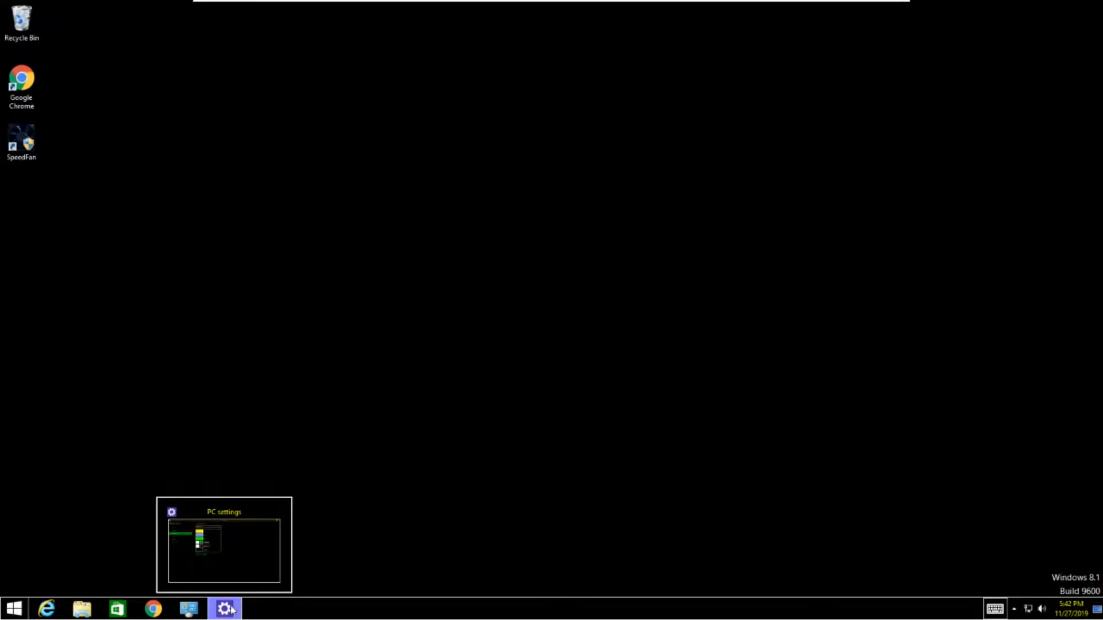
# Step: Return to PC settings, set the theme to None and apply it to restore normal colours
pyautogui.click(224, 545)
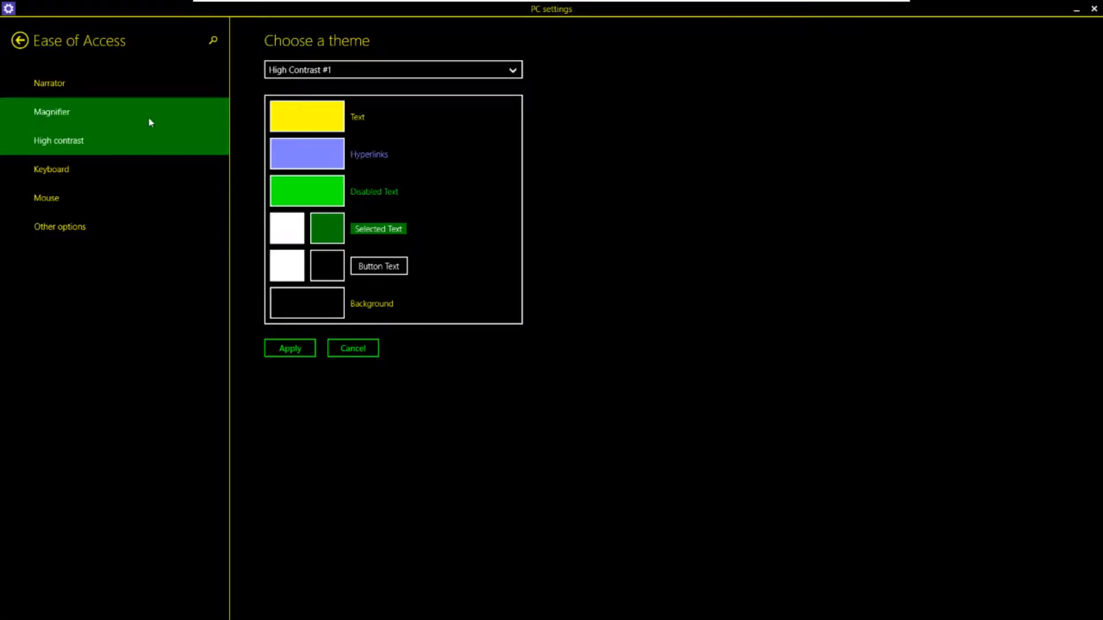
pyautogui.moveTo(121, 140)
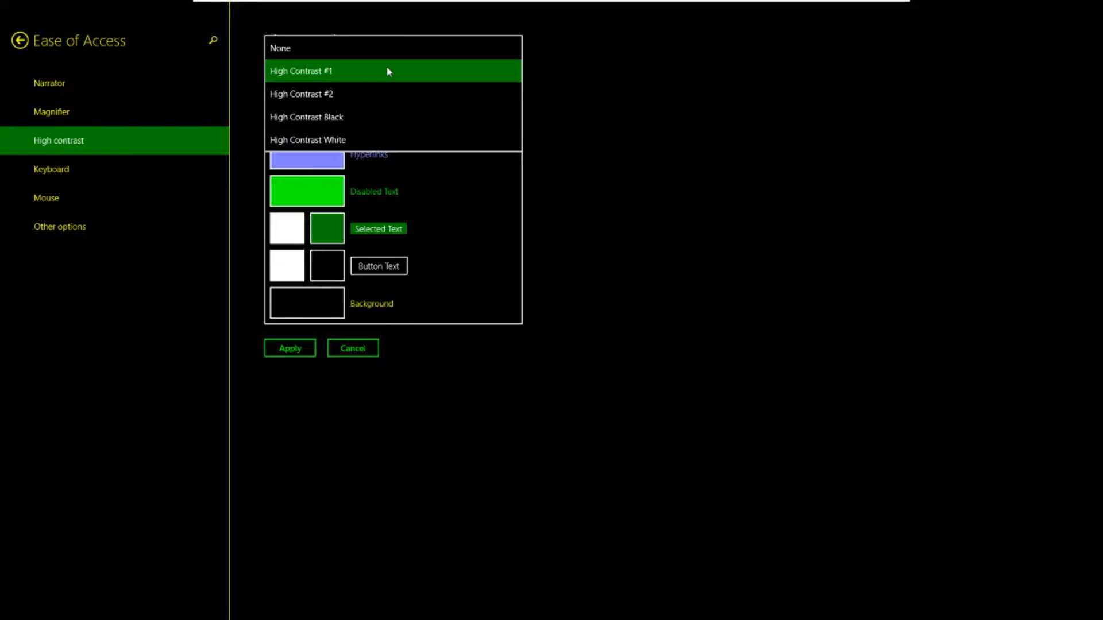
pyautogui.click(278, 49)
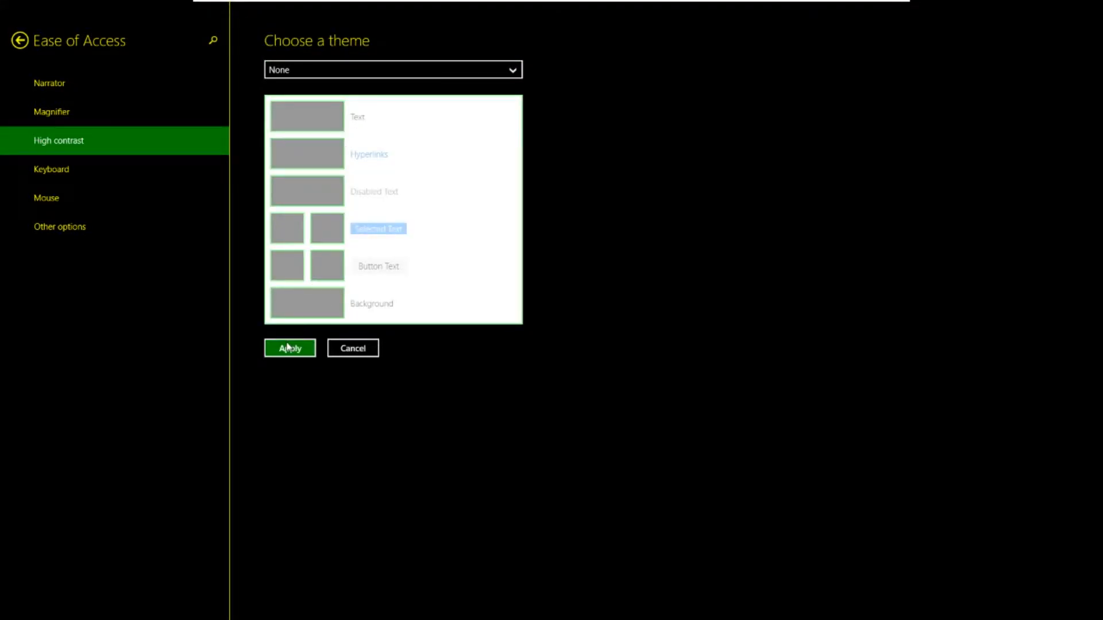
pyautogui.click(290, 347)
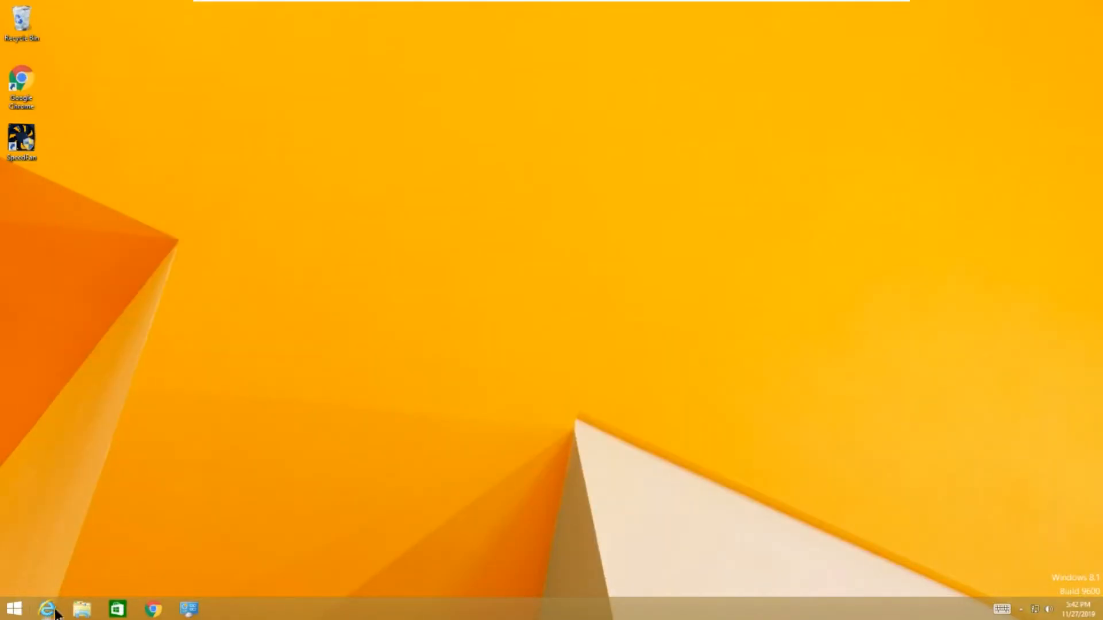
pyautogui.click(80, 609)
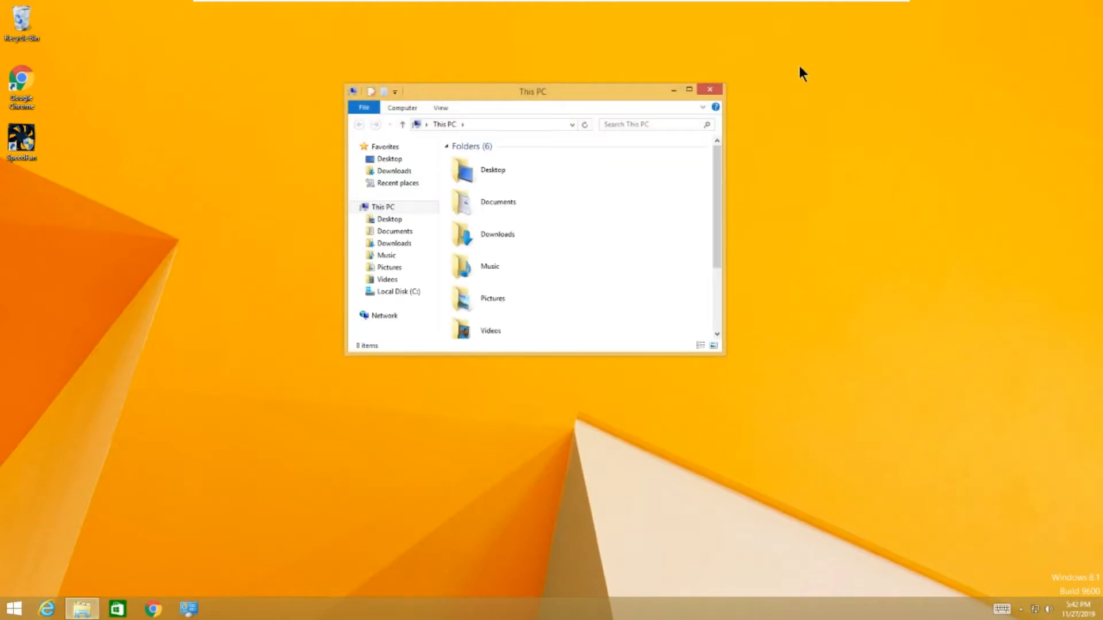
pyautogui.click(709, 89)
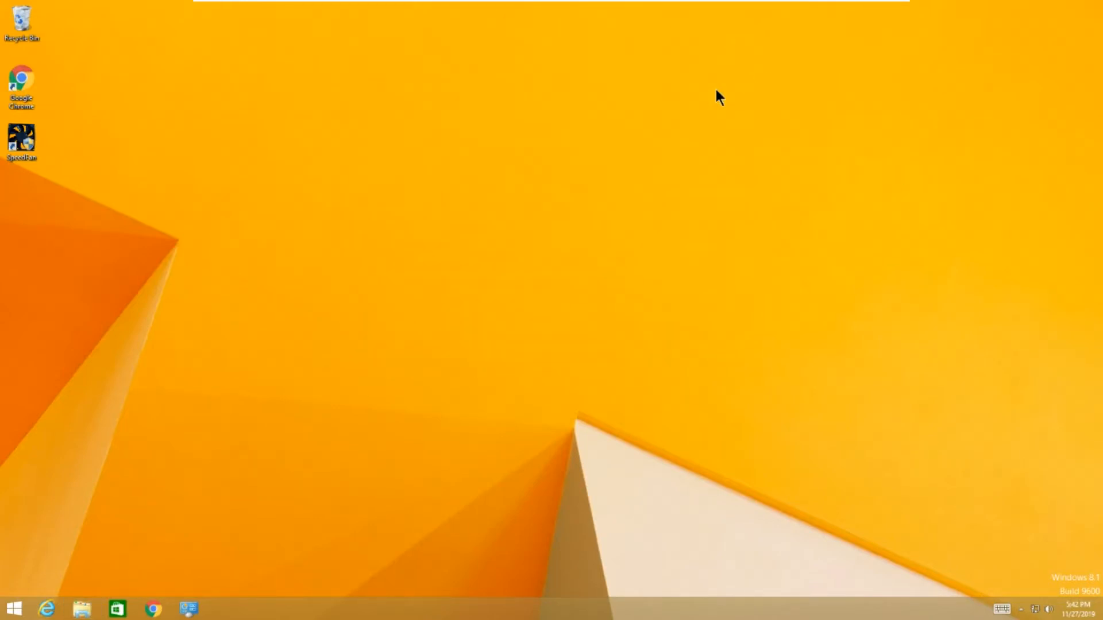